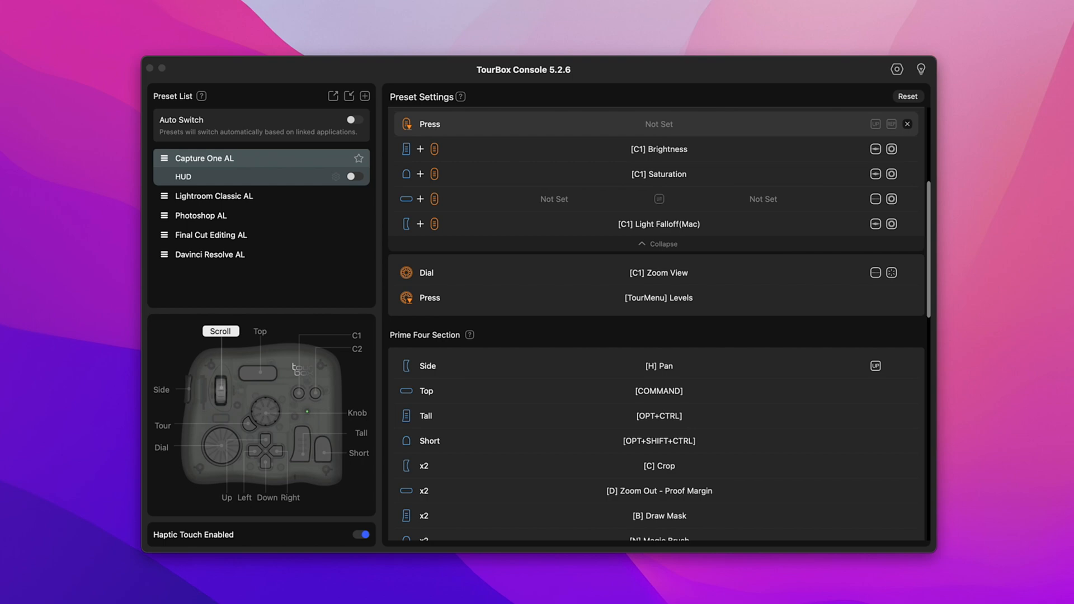
- Create a new preset using the Capture One Preset type
scroll(down, 3)
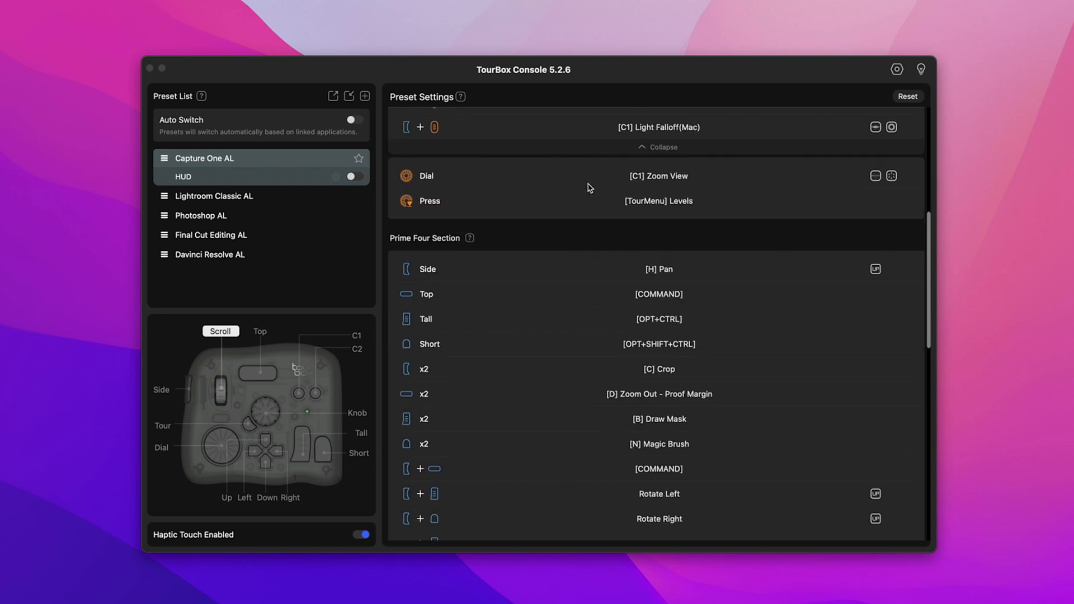
scroll(down, 3)
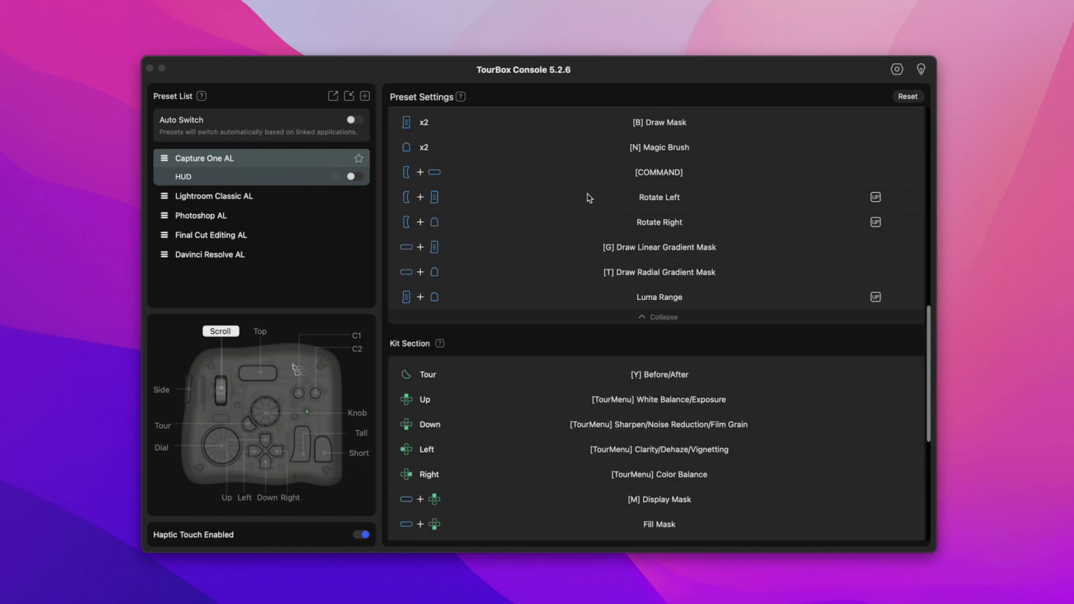
scroll(down, 3)
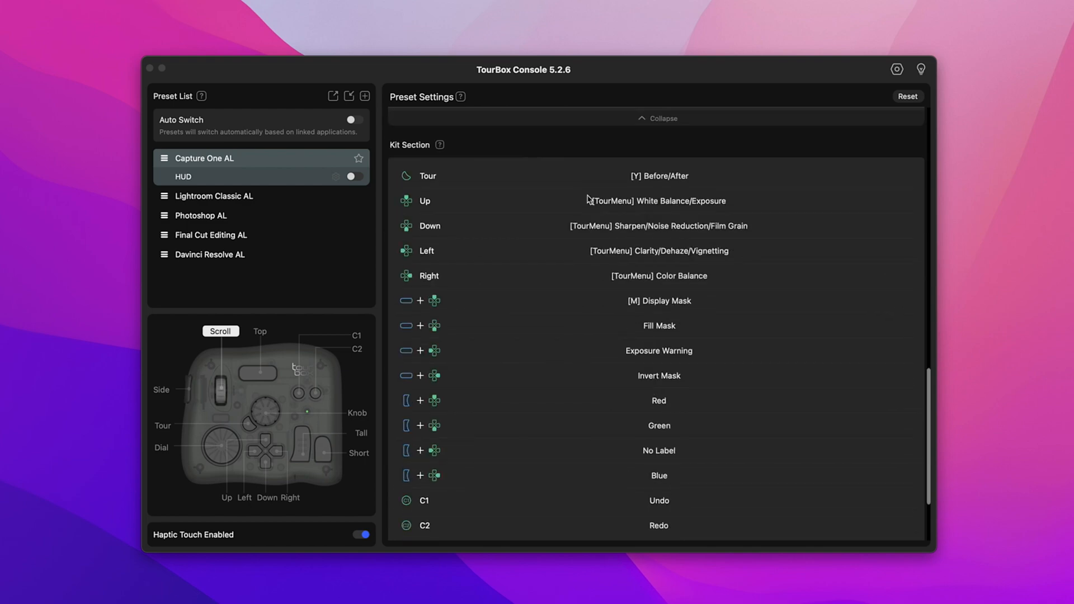
mouse_move(459, 205)
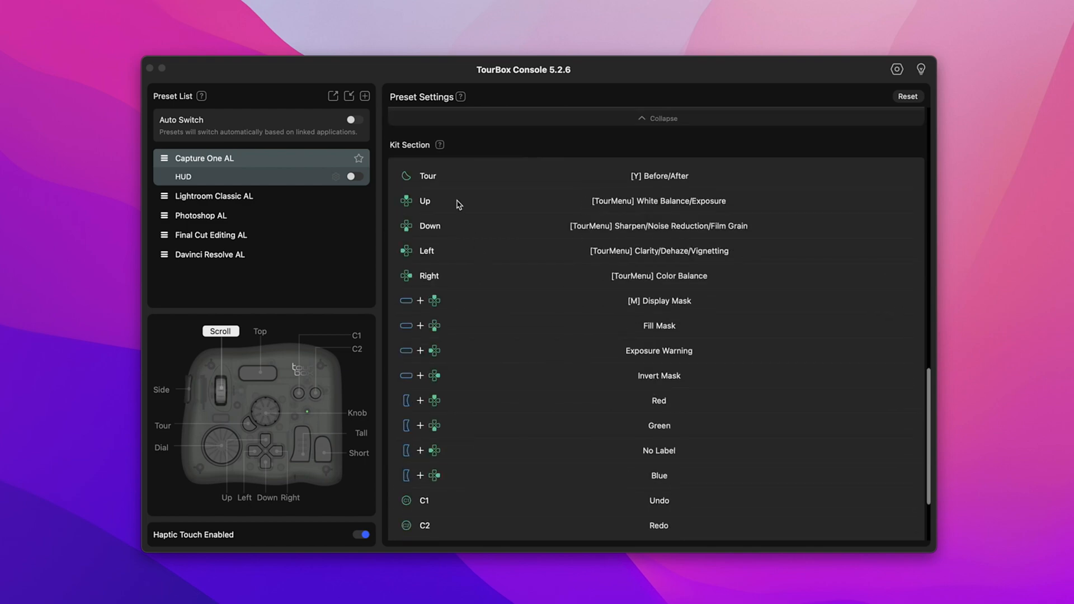
click(365, 95)
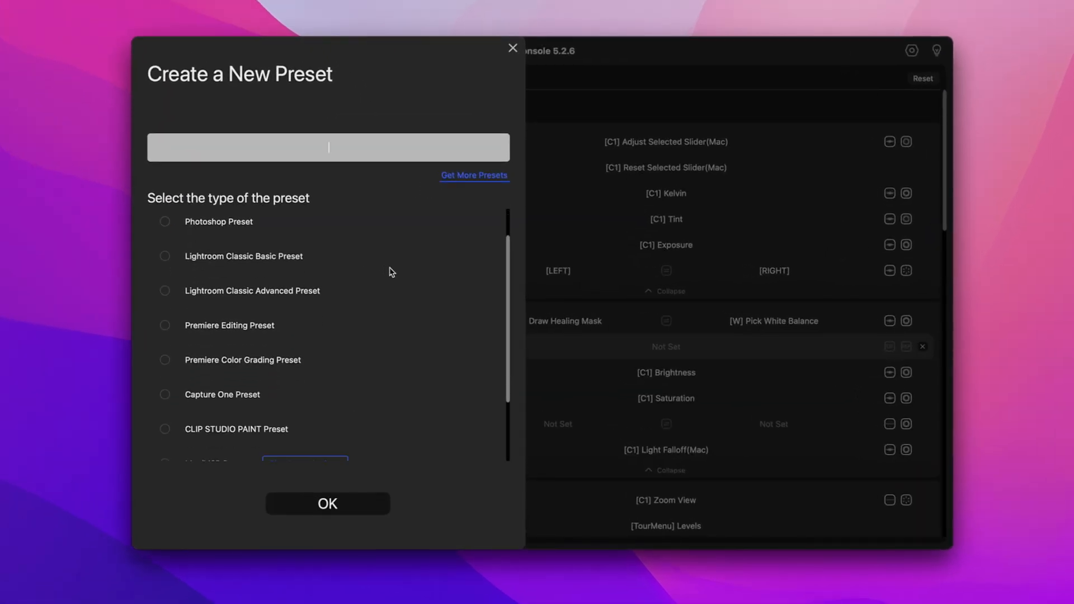
scroll(down, 3)
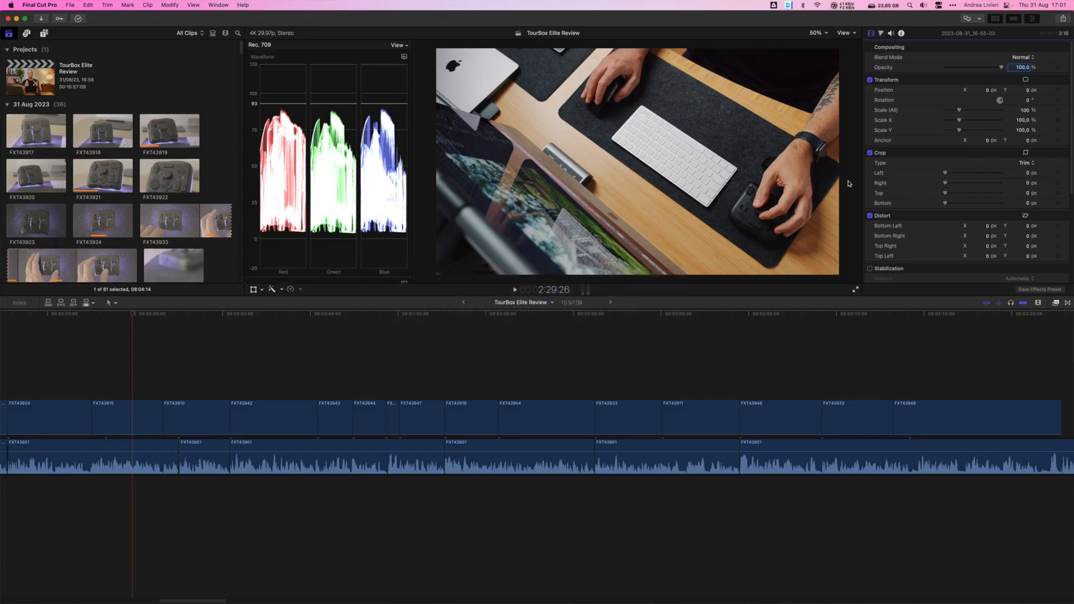
- Switch applications and bring TourBox Console back to the front
key(cmd+tab)
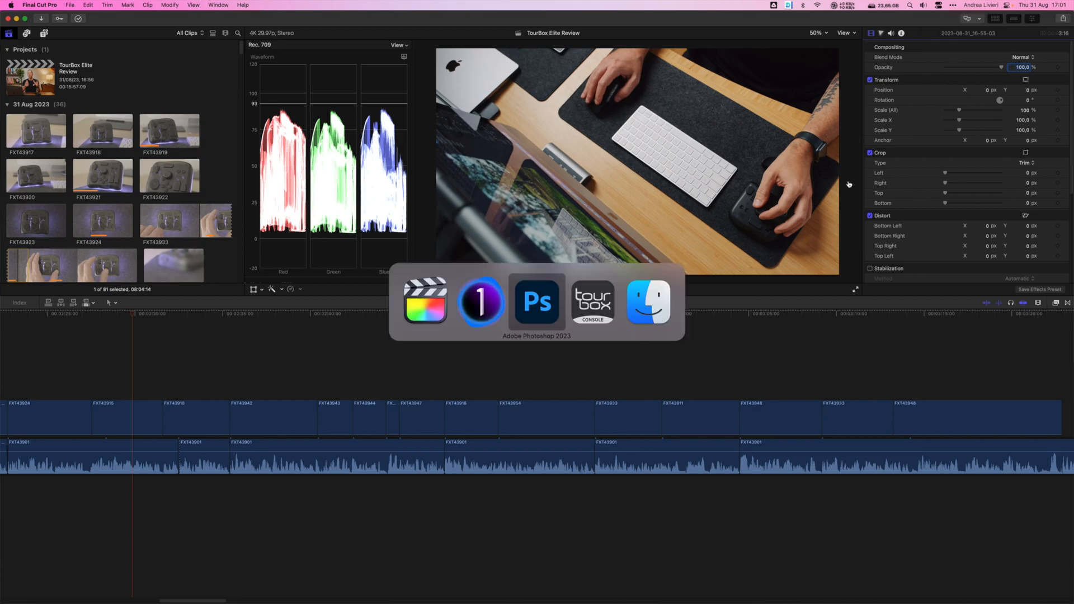
click(592, 302)
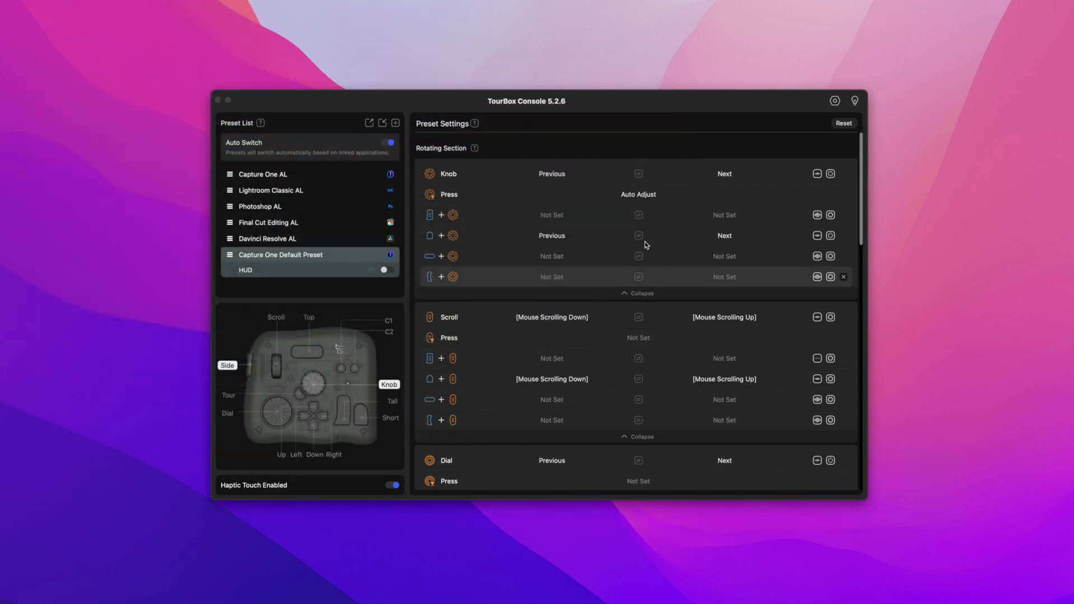
- Scroll through the Capture One Default Preset's button assignments list
scroll(down, 3)
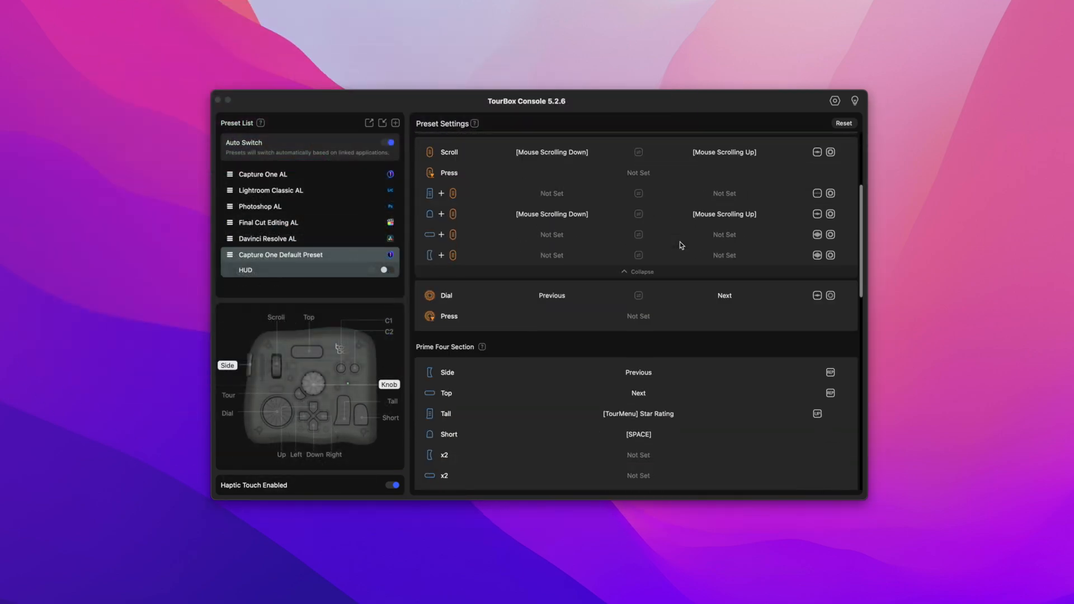
scroll(down, 3)
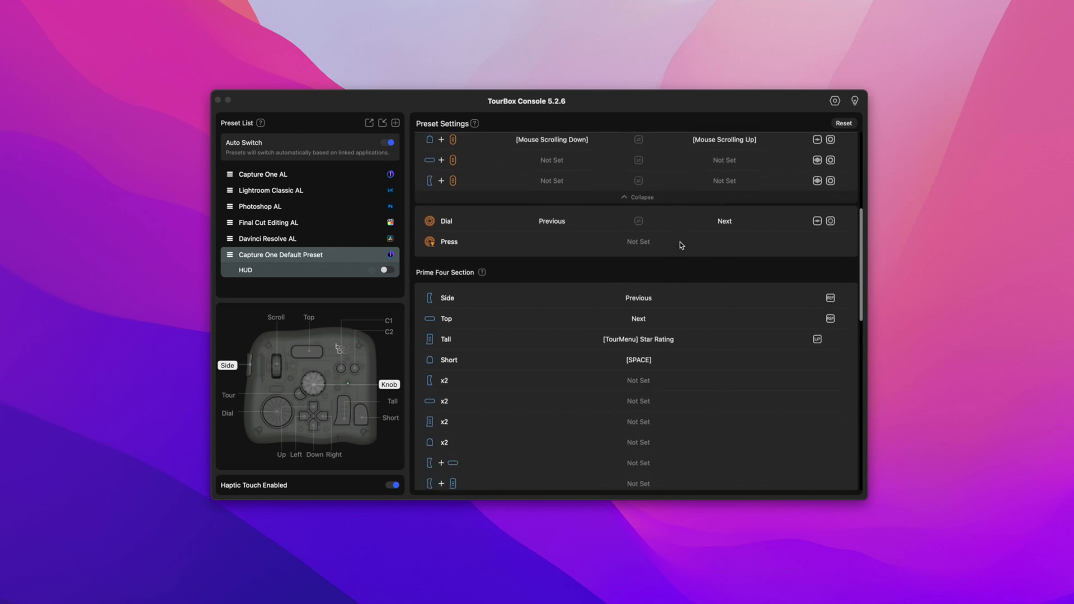
scroll(down, 3)
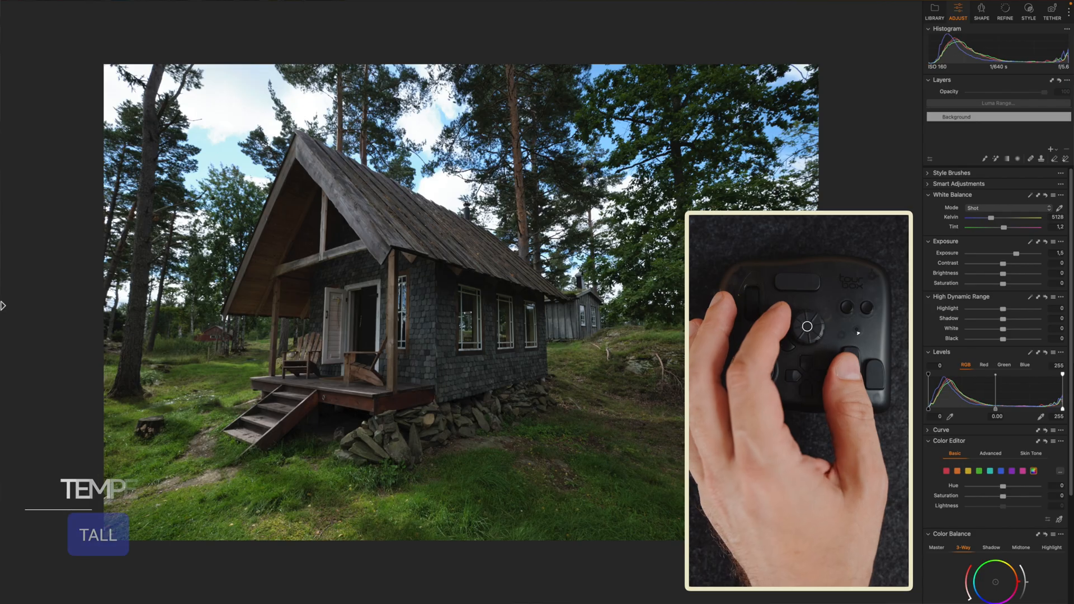
- Move the Brightness slider on the cabin photo up to 12
drag(807, 326, 821, 326)
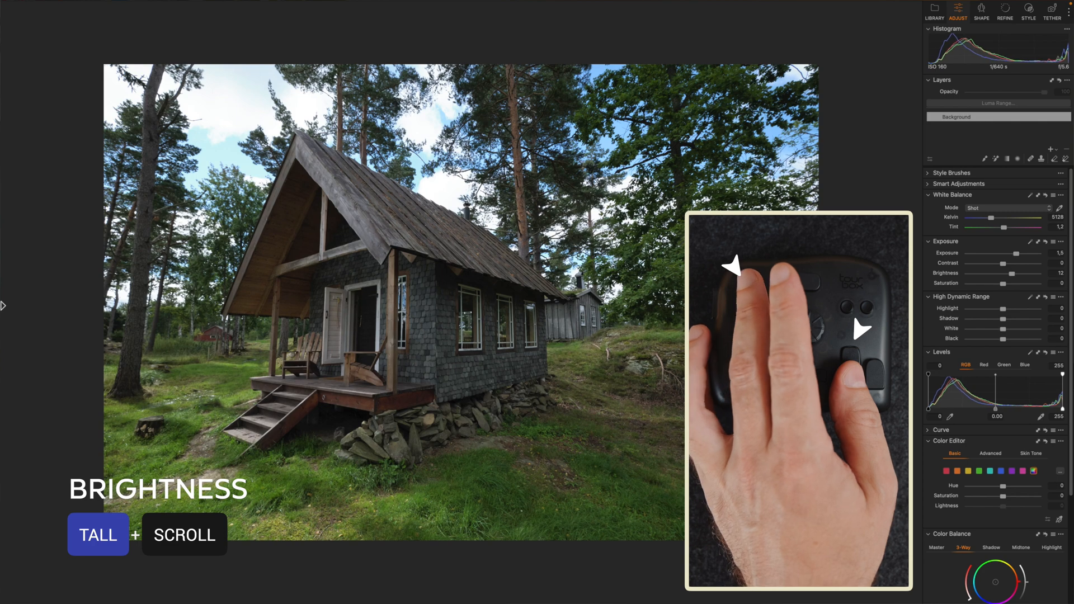
scroll(down, 3)
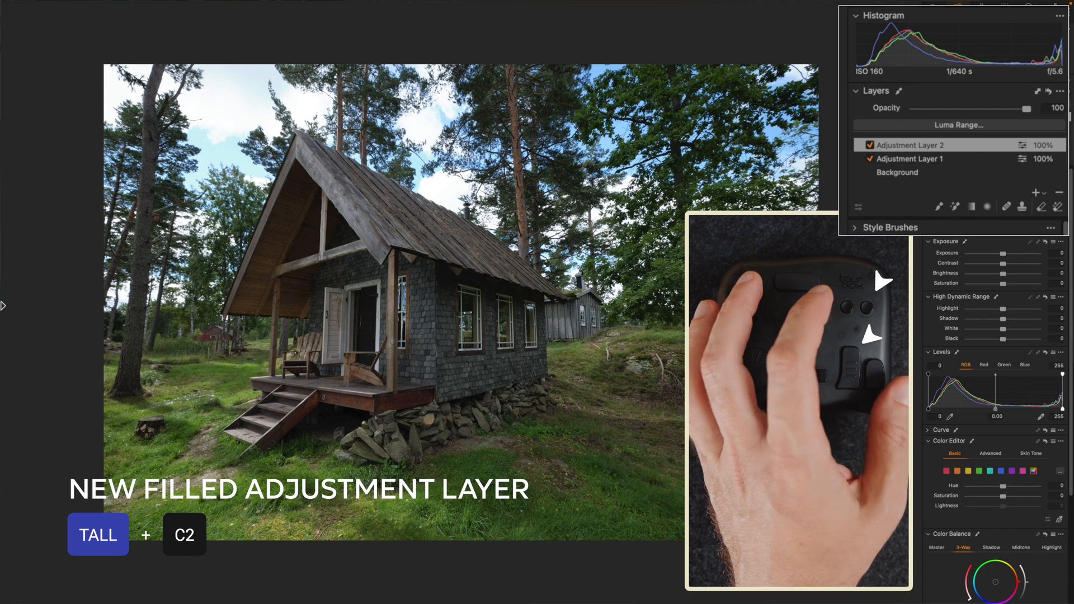
- Add a filled adjustment layer above Adjustment Layer 1, then delete it
click(1057, 192)
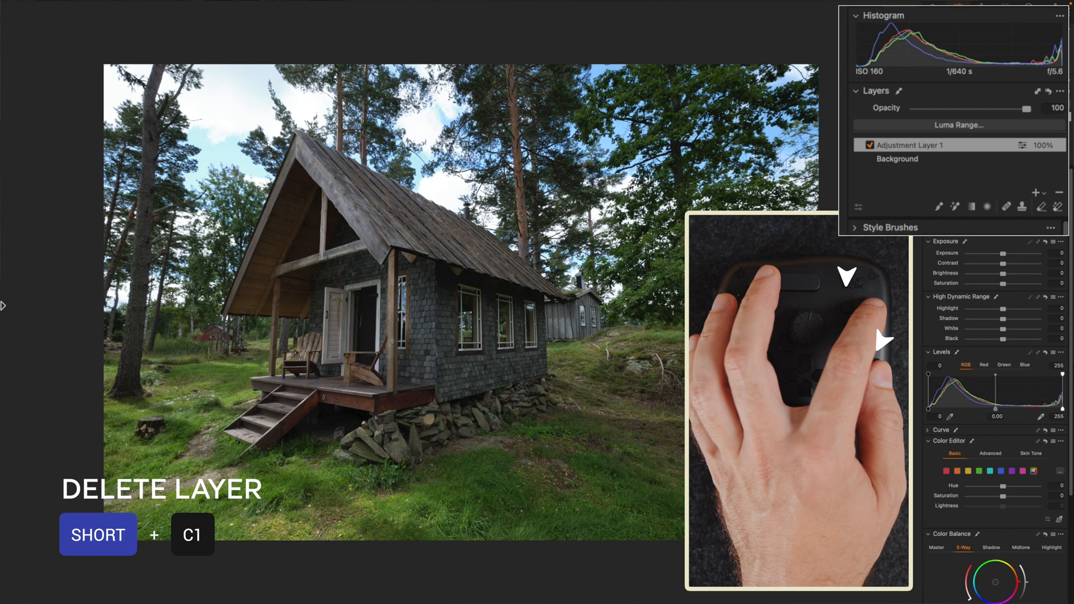
key(c2)
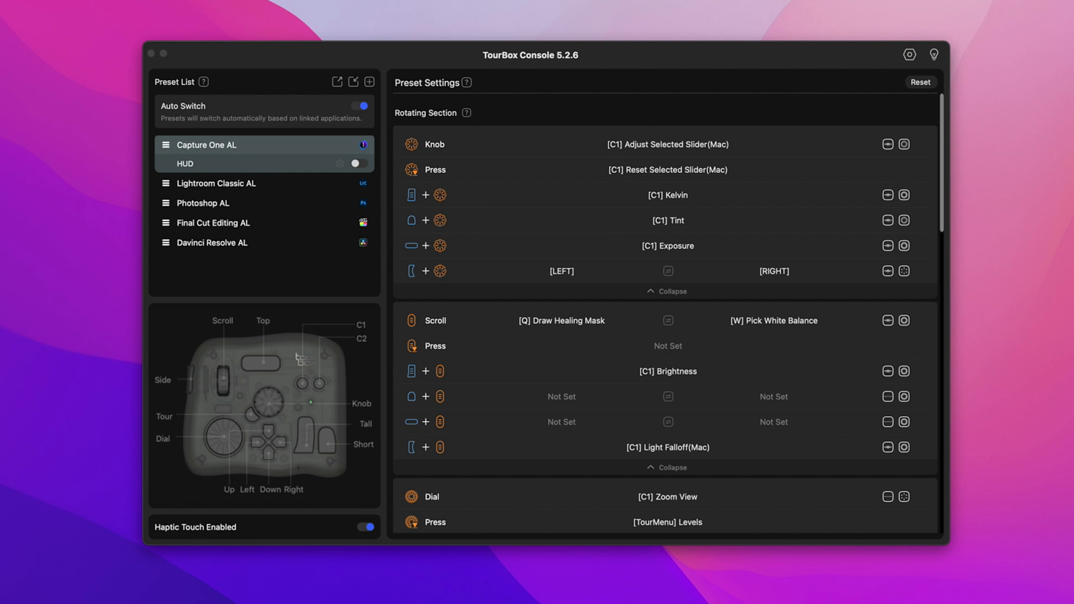
mouse_move(605, 402)
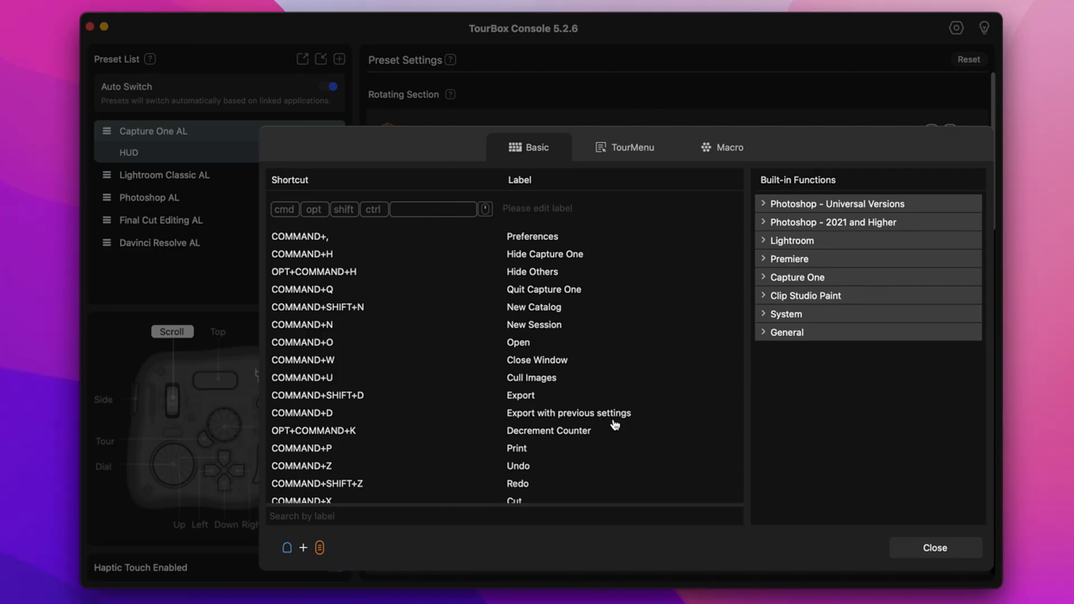
- Expand the built-in Capture One functions for the unassigned Short+Scroll combination
click(797, 277)
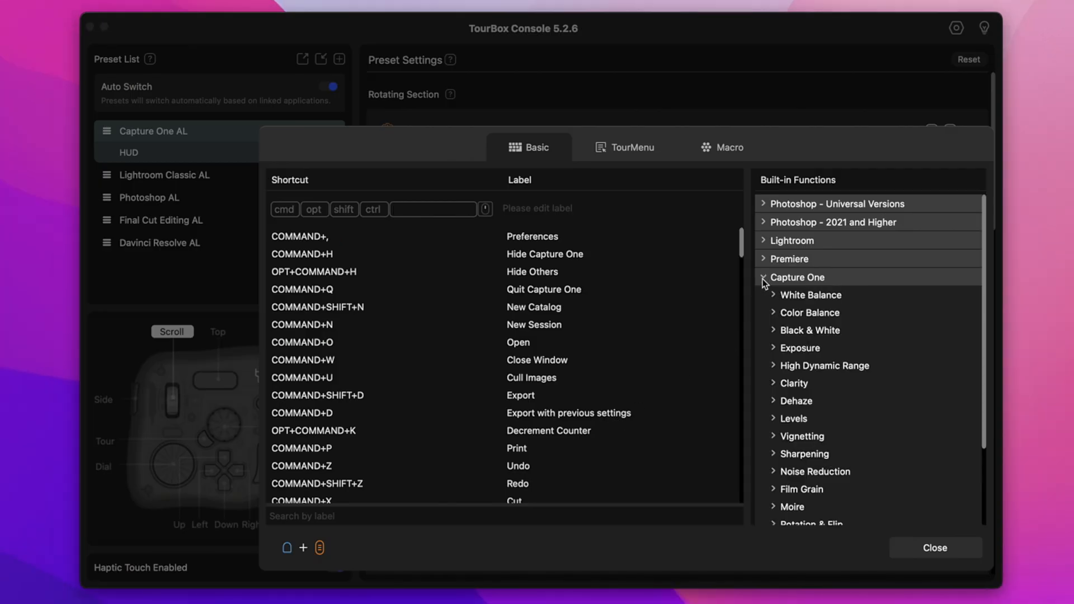
click(799, 348)
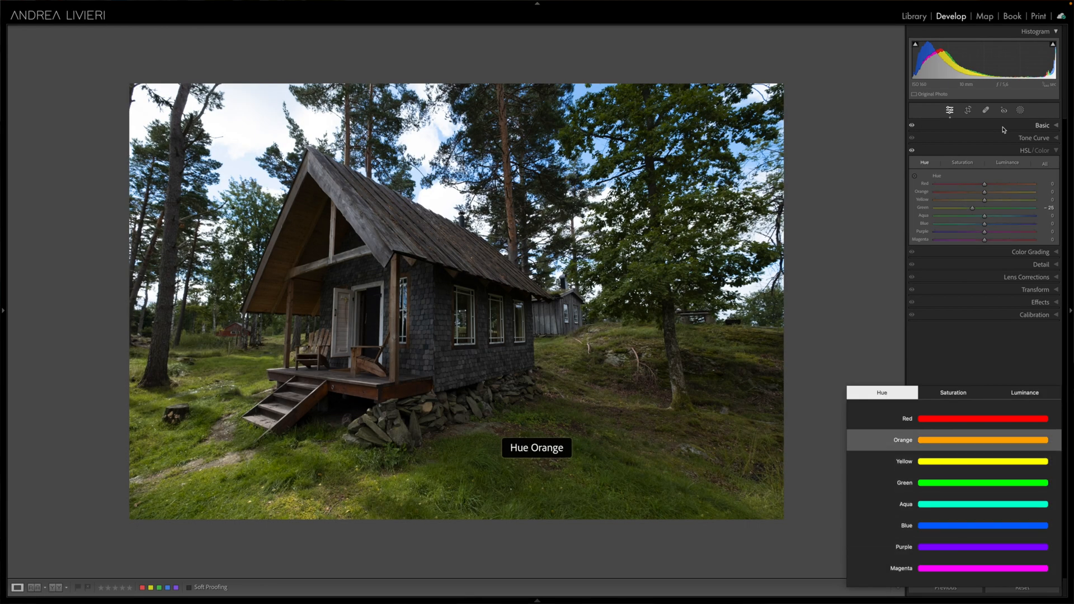
- Bring up the Hue TourMenu of colour channels and step to Orange
click(952, 392)
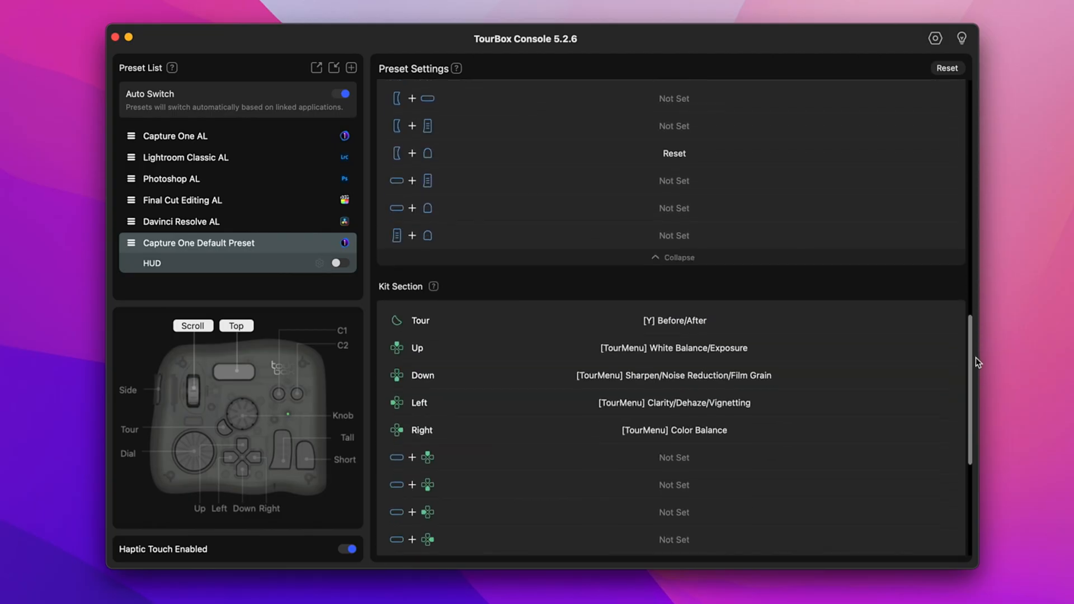
- Switch to the Capture One AL preset and open assignment for the unset Top + Scroll row
click(174, 135)
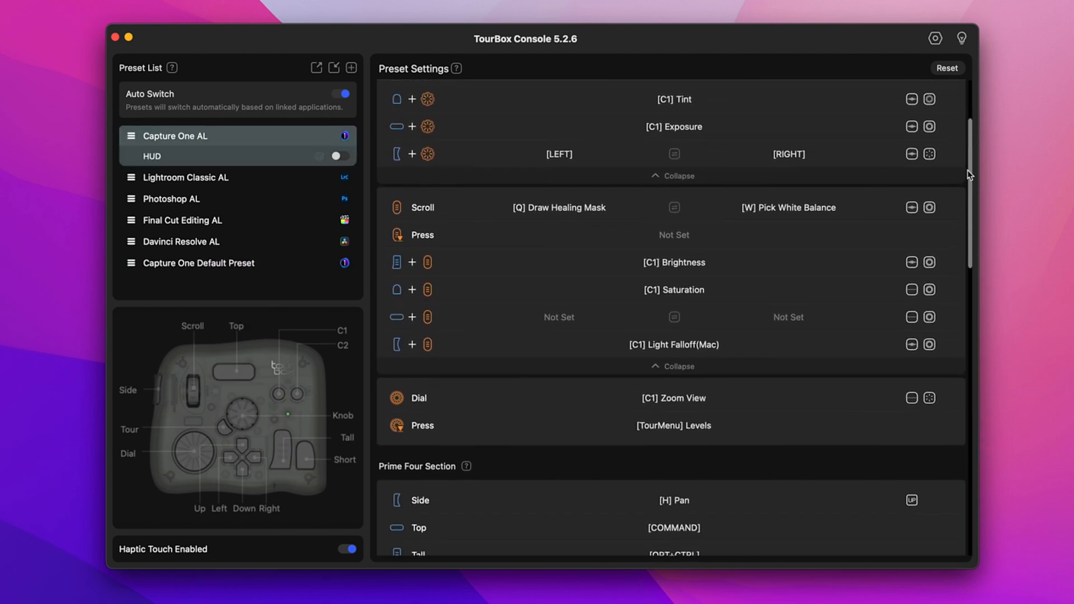
scroll(down, 3)
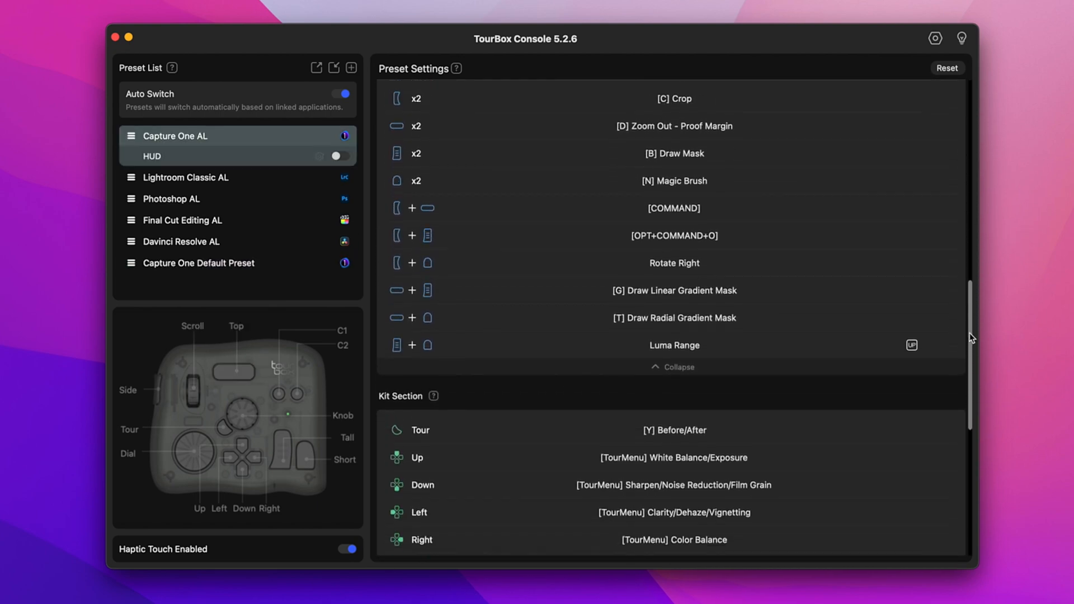
scroll(down, 3)
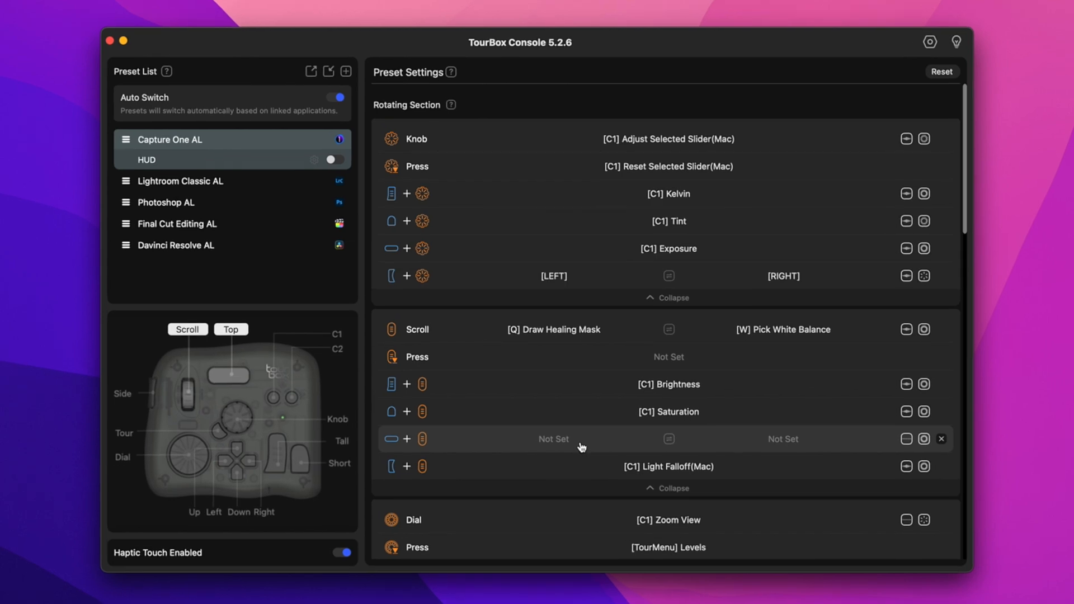
click(552, 440)
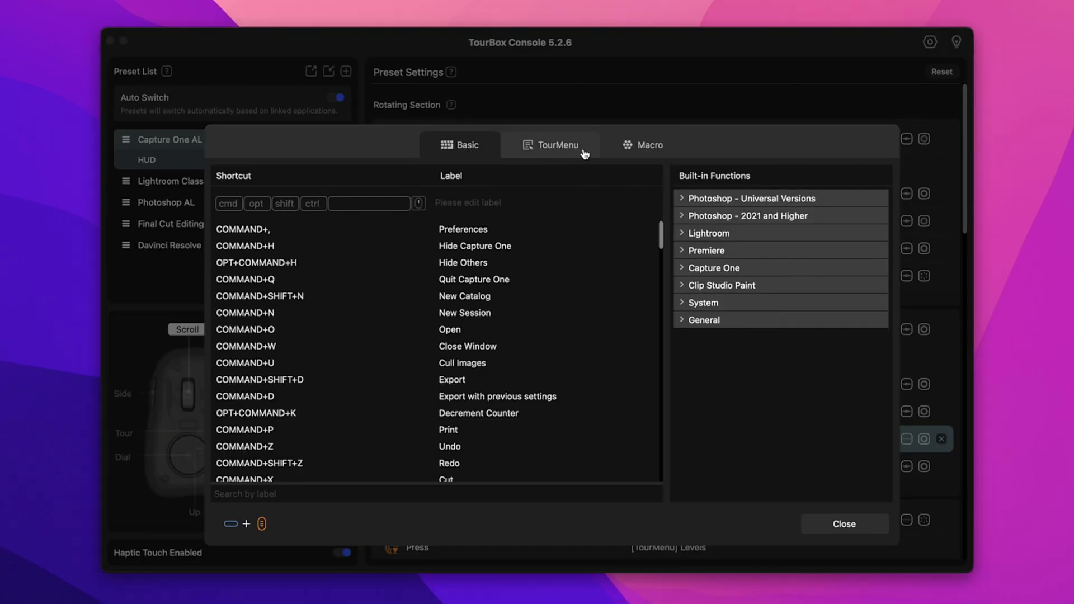
- Show the TourMenu panels assignable to Top + Scroll, with Sharpen/Noise Reduction picked
click(557, 145)
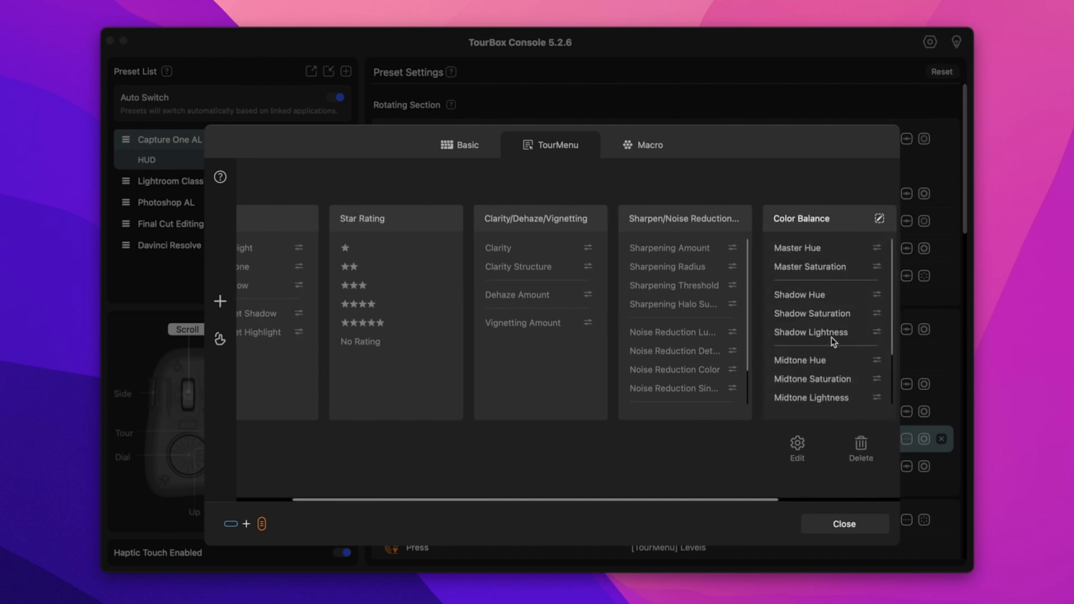
click(843, 523)
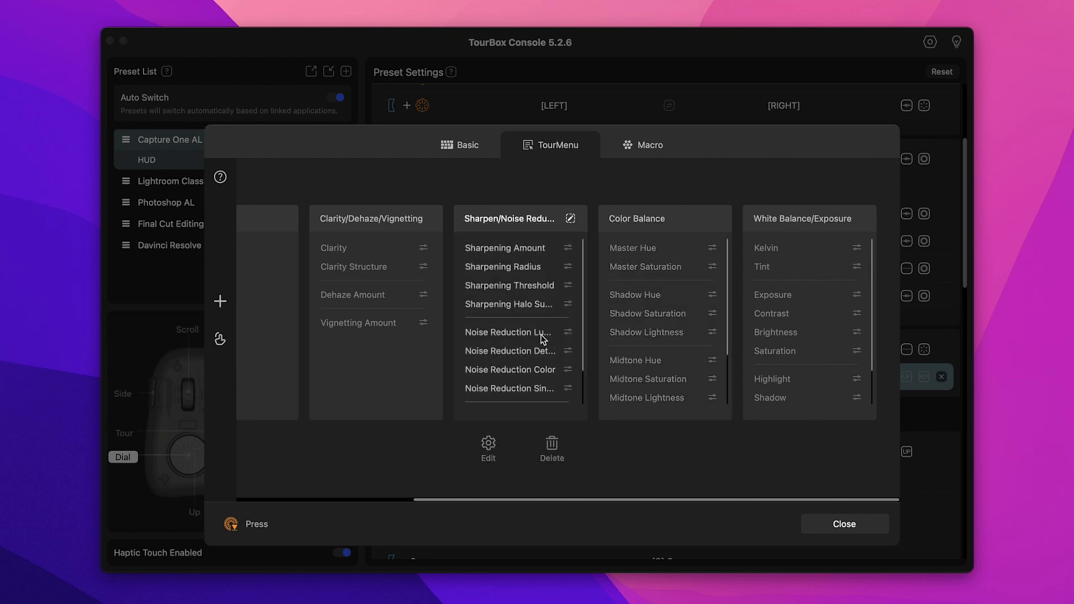
- Edit the Levels panel, reposition RGB Target Shadow, and show built-in functions to add
scroll(left, 3)
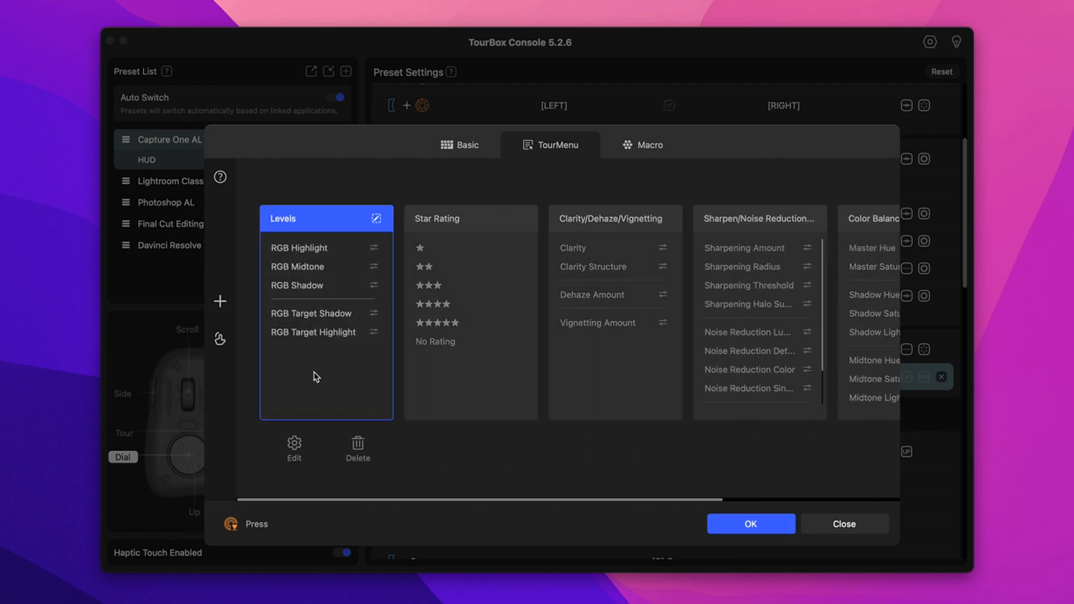
click(293, 448)
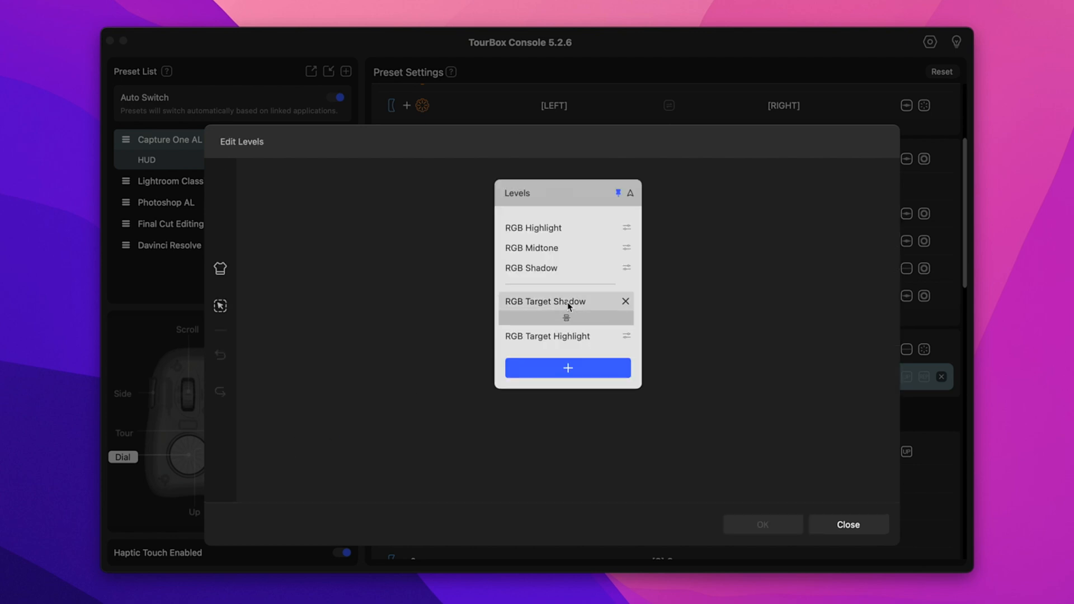
drag(565, 307, 566, 228)
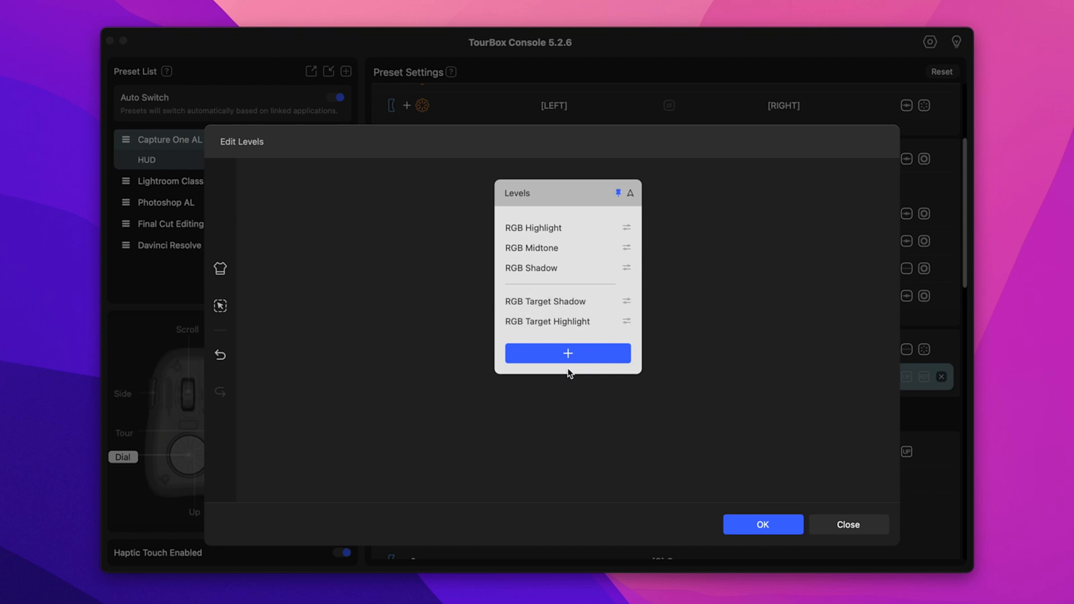
click(567, 353)
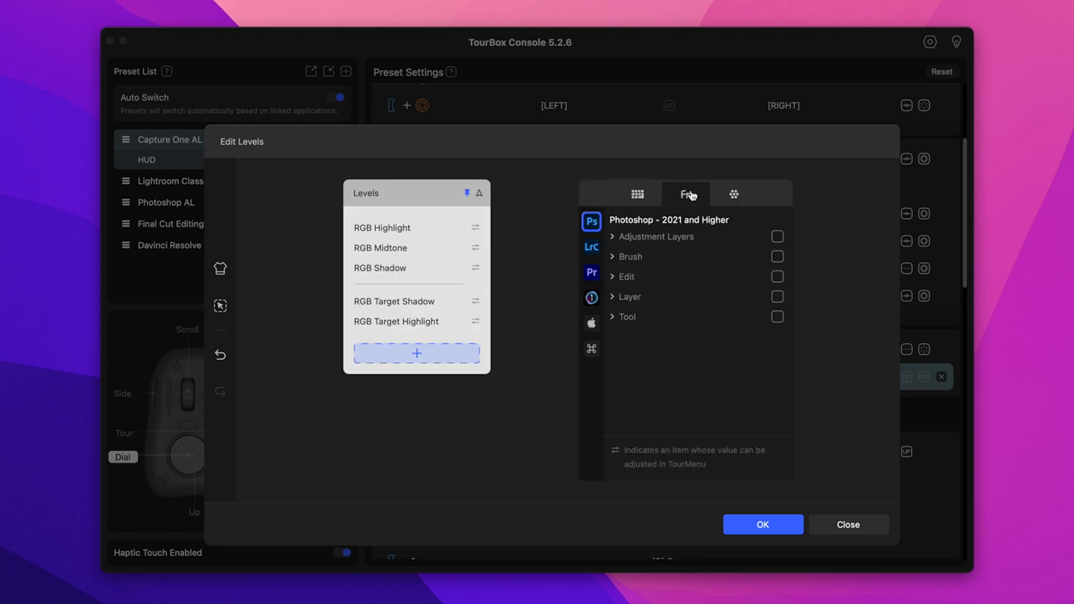
click(637, 194)
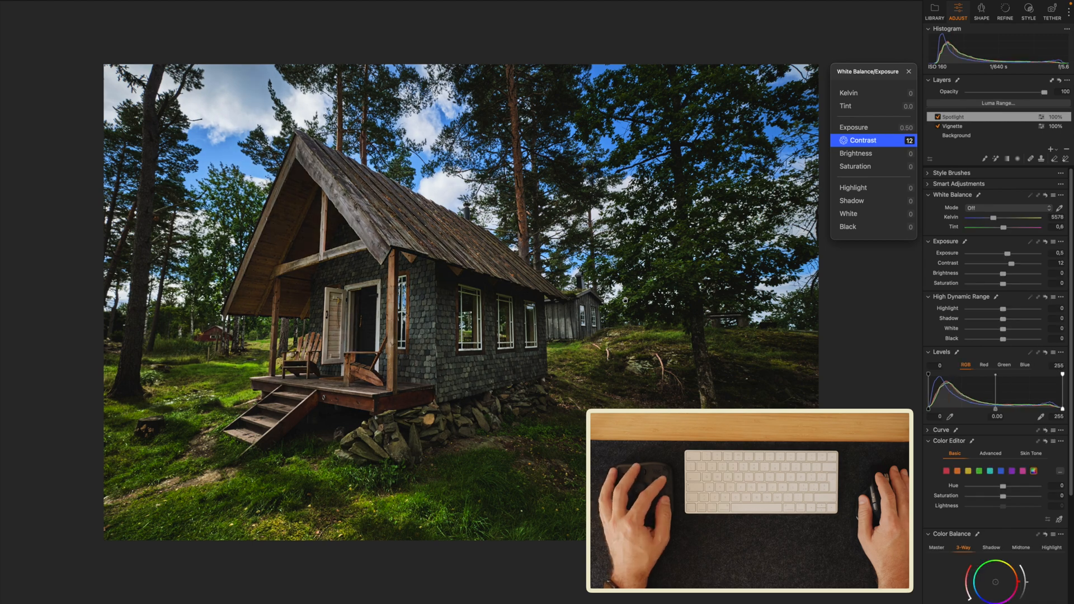
- Use the White Balance/Exposure HUD to set Exposure 0.50 and Contrast 12
click(873, 127)
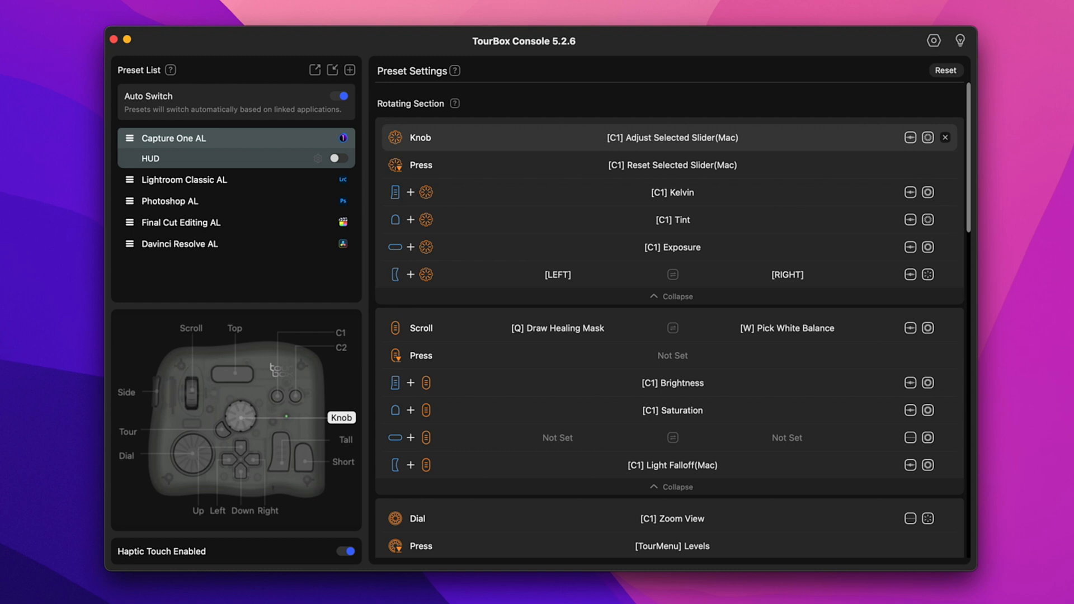
click(346, 552)
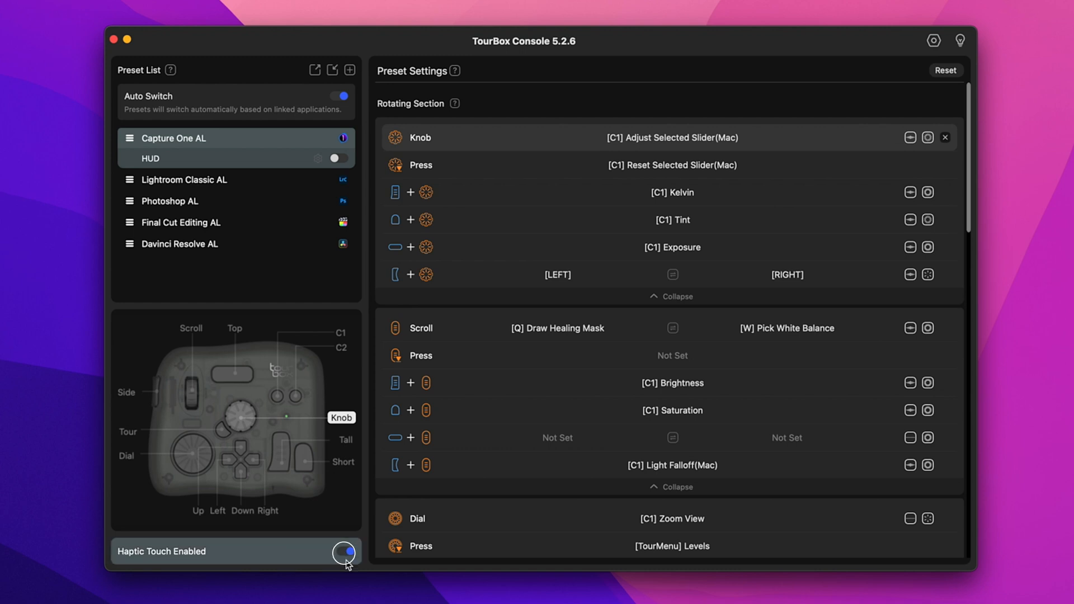
click(343, 552)
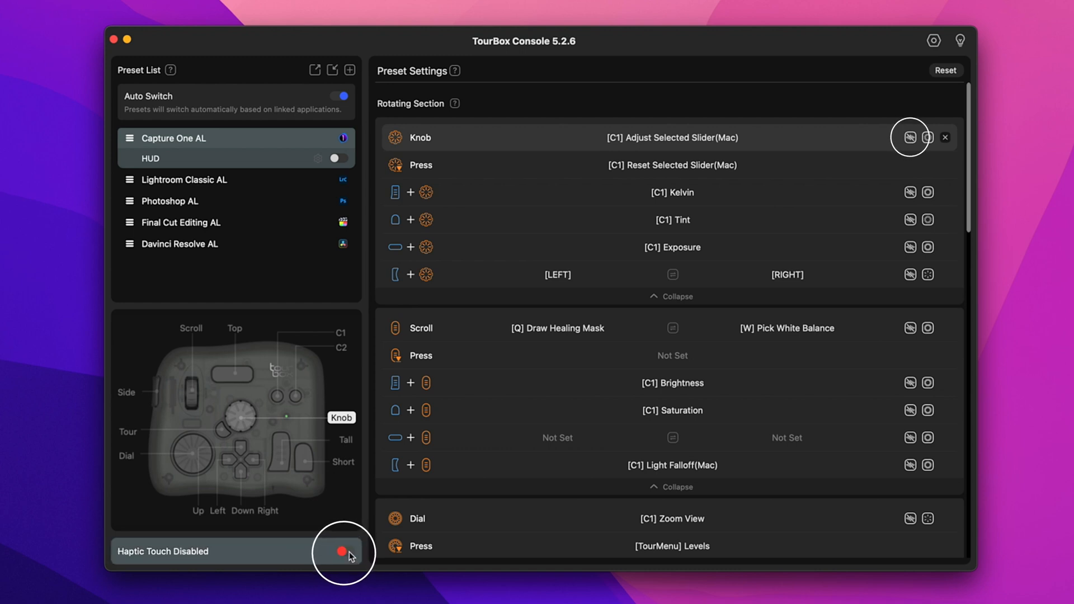
click(344, 552)
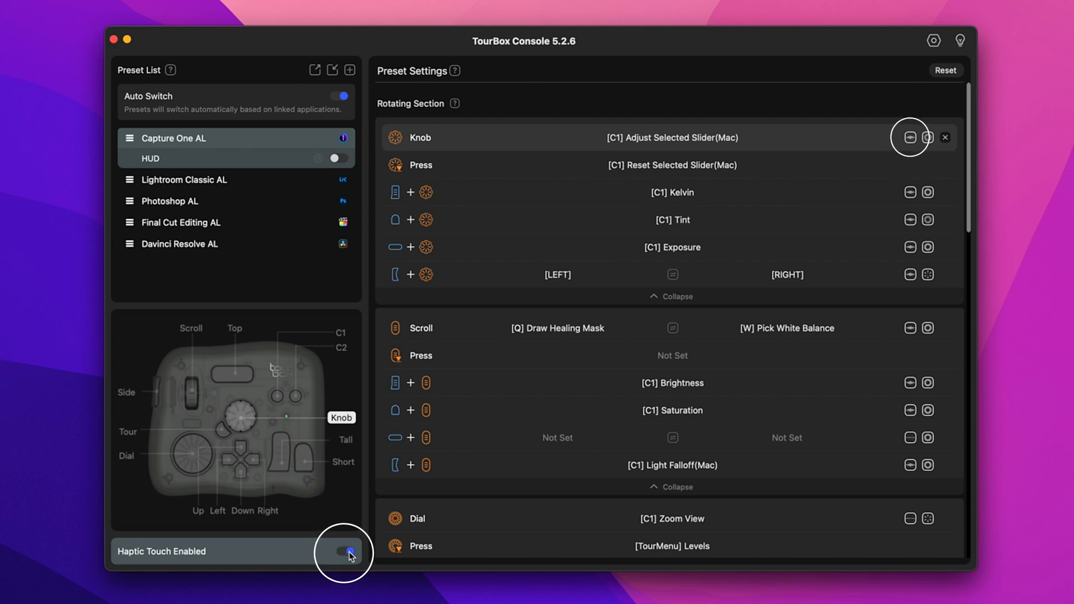
click(348, 552)
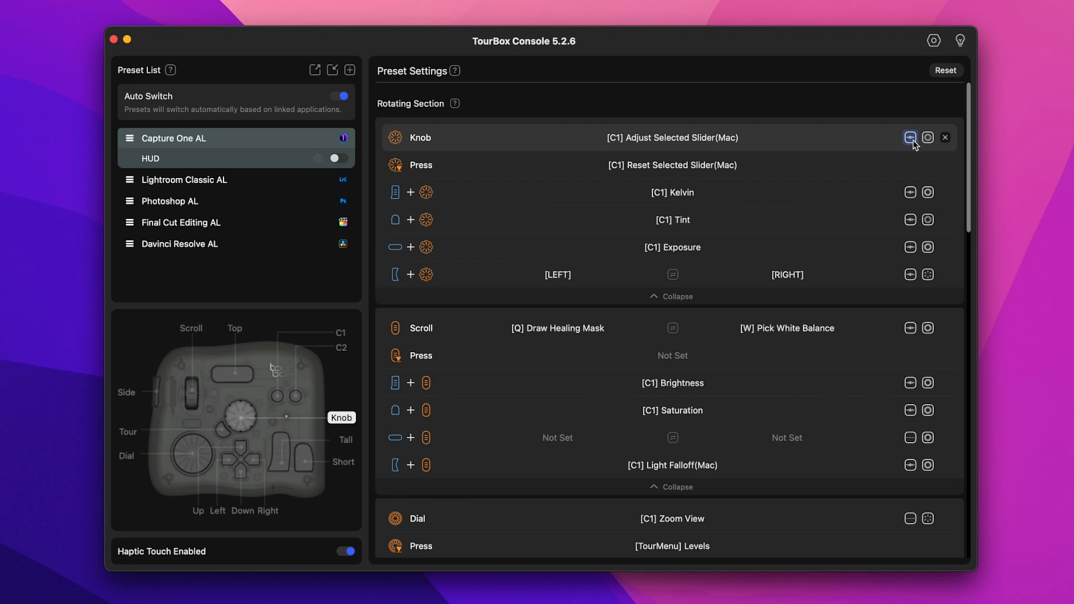
click(911, 138)
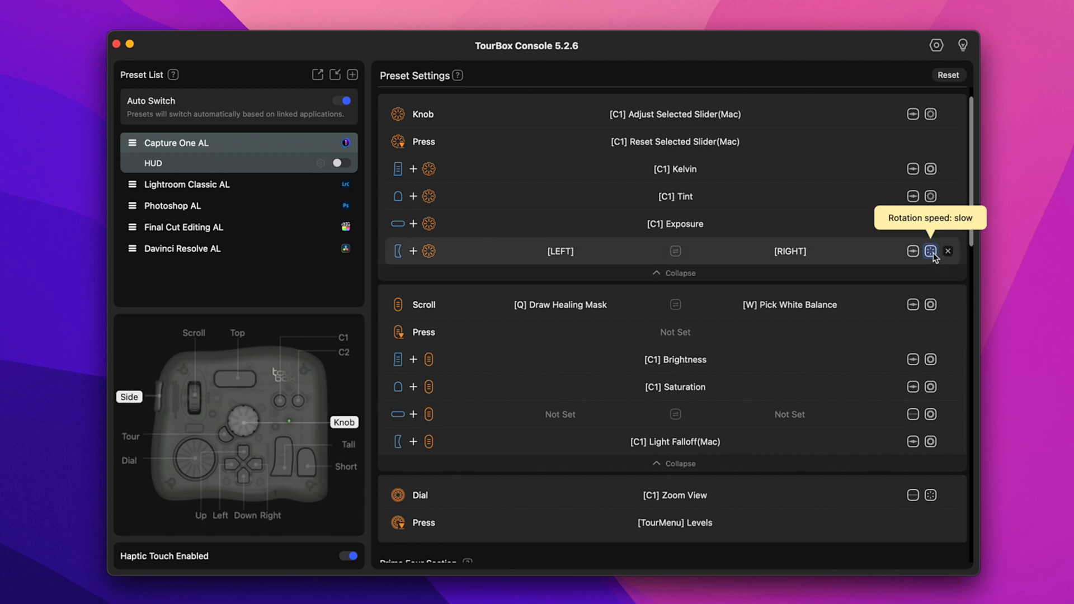
- Set the Side + Knob rotation speed to slow from the fast/medium/slow choices
click(930, 251)
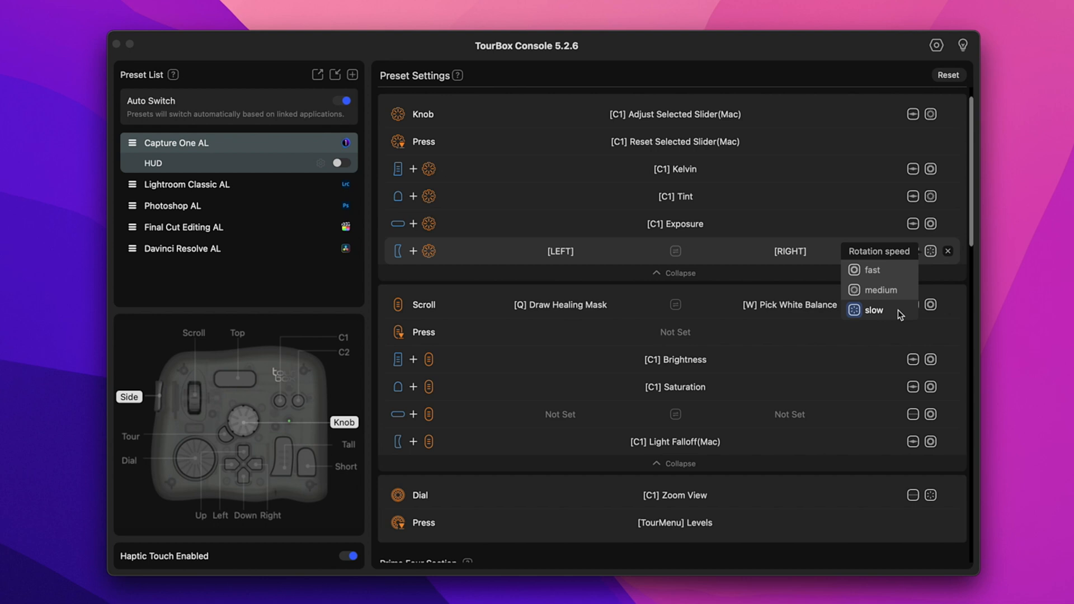
mouse_move(898, 277)
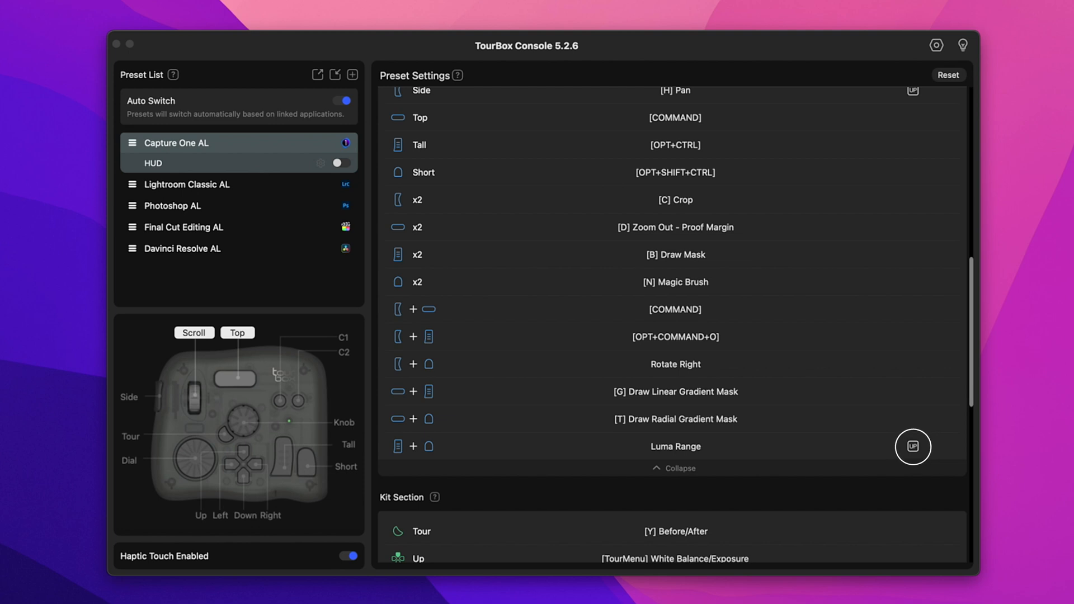
mouse_move(913, 446)
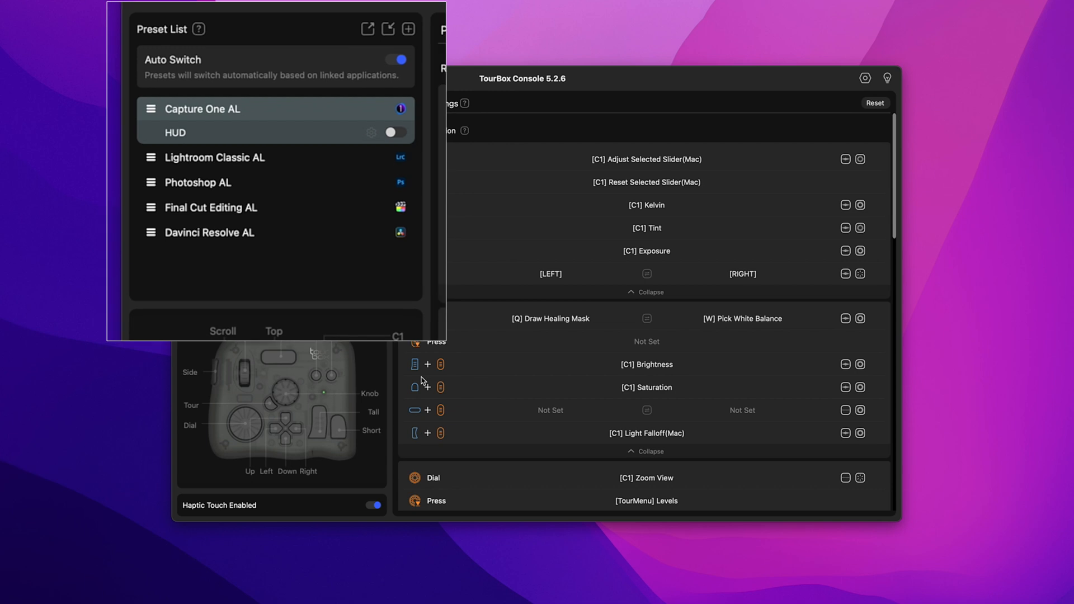
click(396, 132)
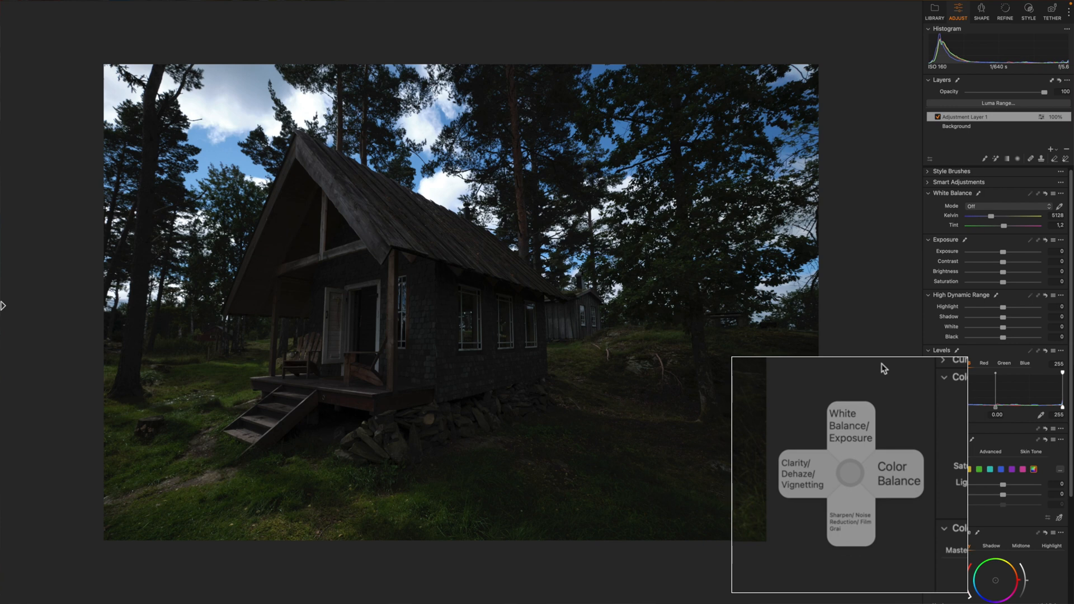
- Go from the White Balance/Exposure TourMenu panel to the Sharpen/Noise Reduction panel over the cabin photo
click(849, 424)
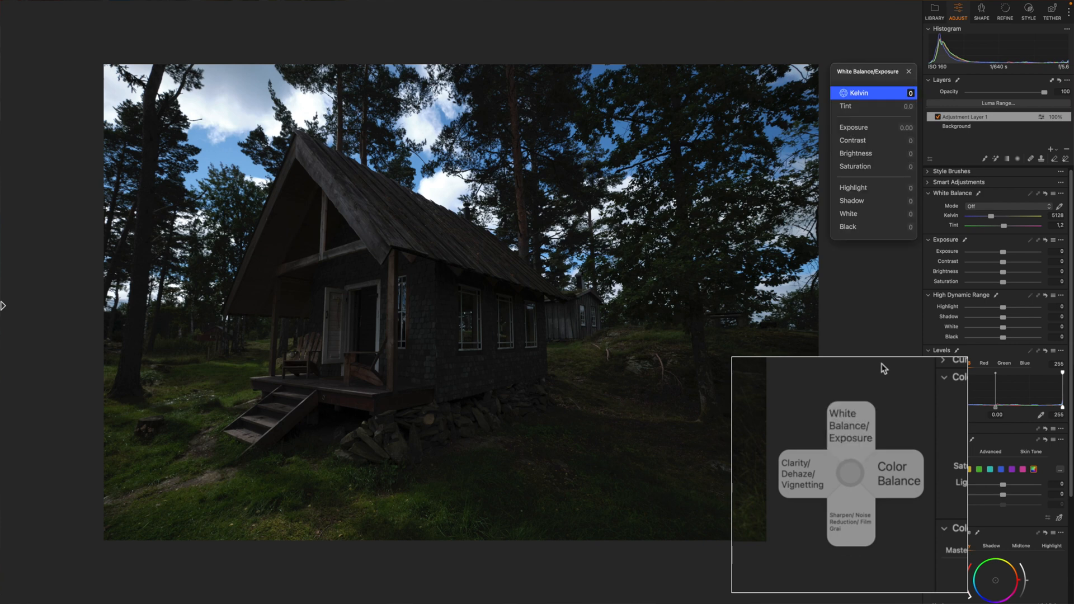
click(850, 522)
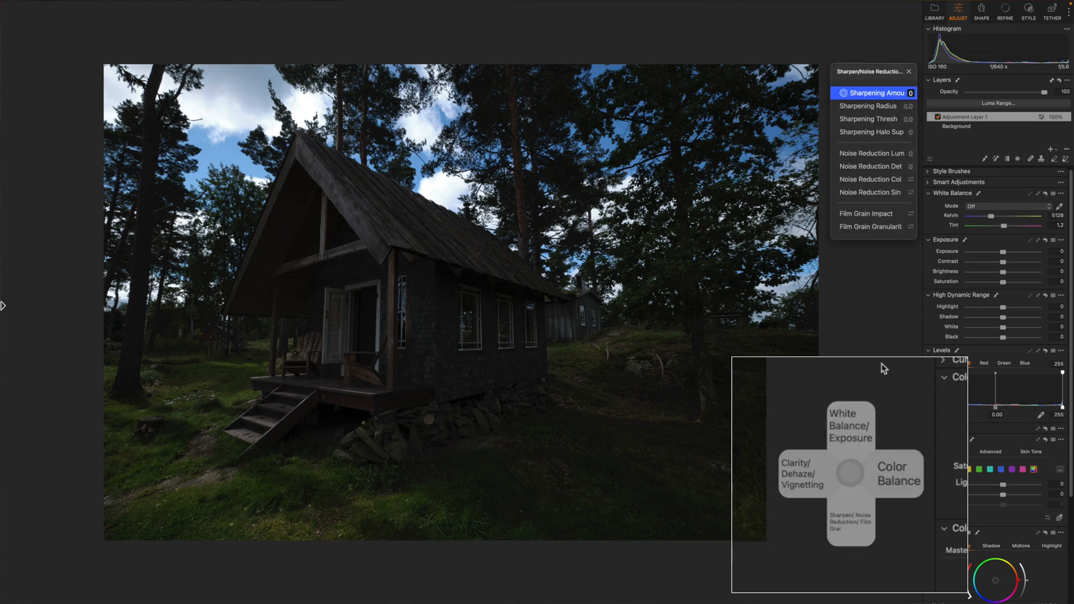